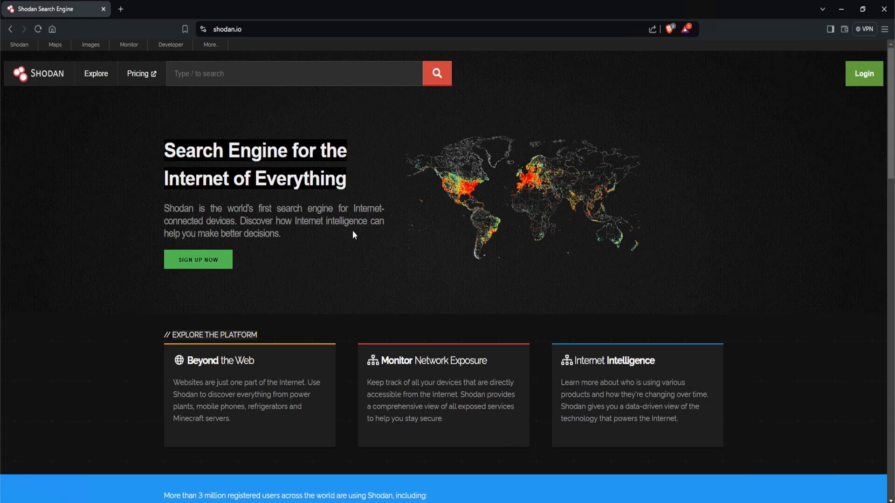
- Search Shodan Explore for port:3389, listing about 4.3 million Remote Desktop hosts
click(95, 73)
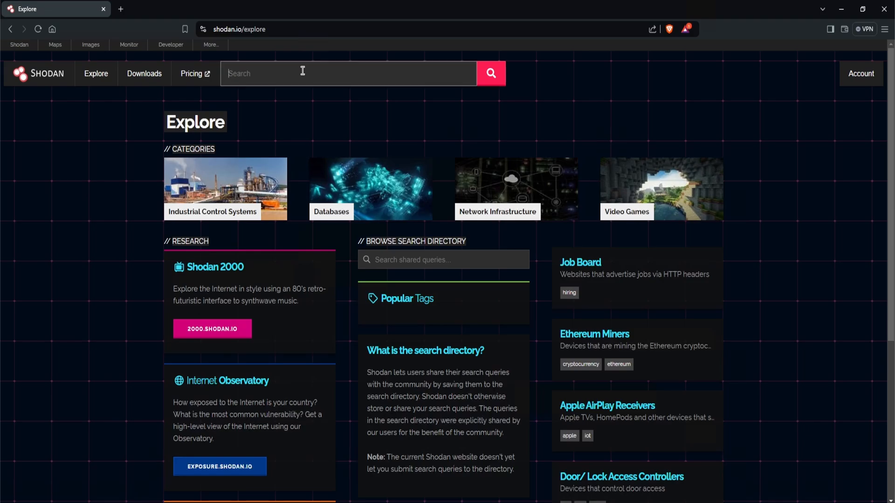
text(port:33)
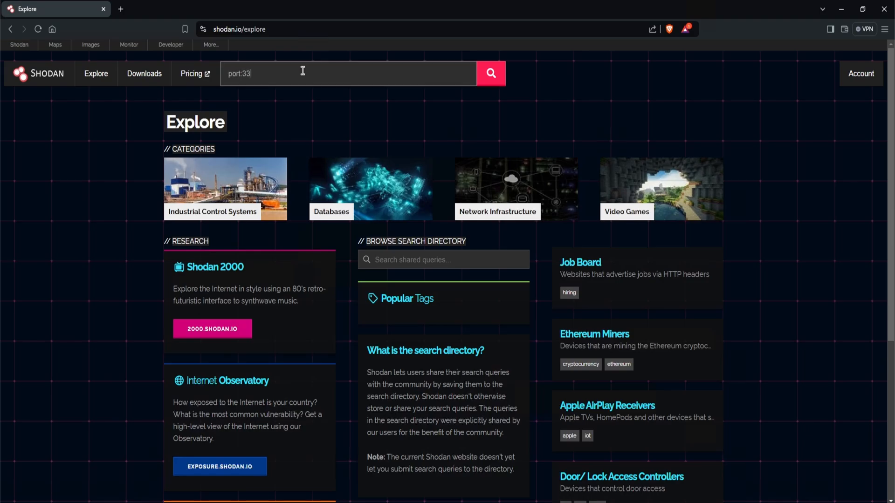
text(89)
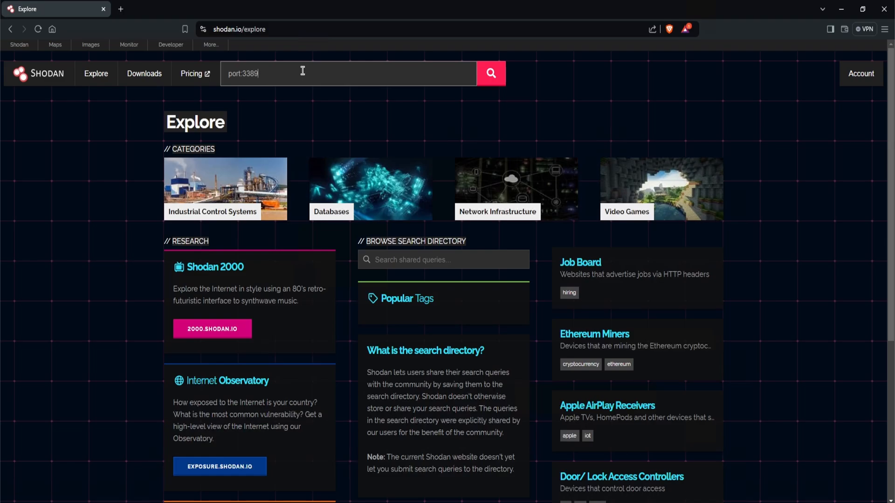
click(490, 73)
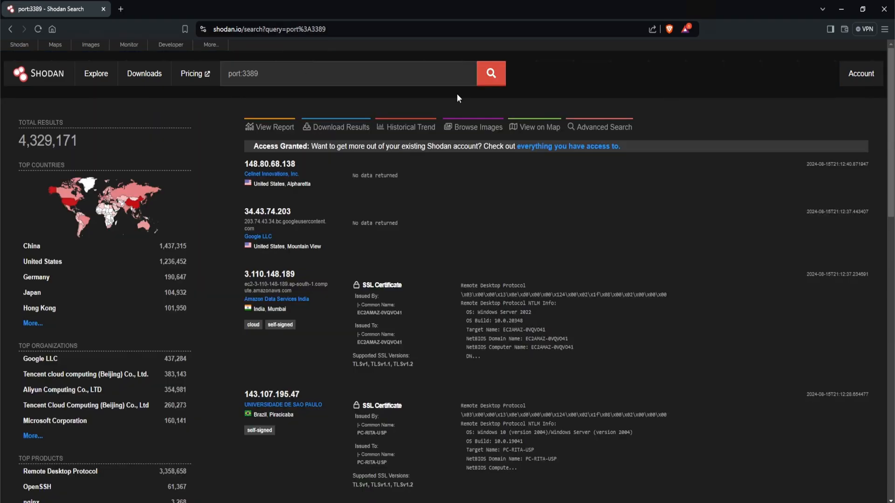
mouse_move(89, 149)
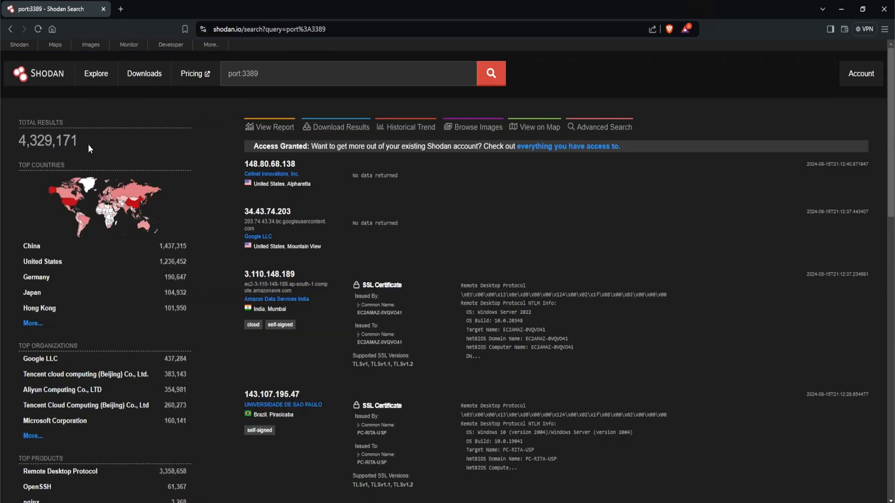
mouse_move(155, 138)
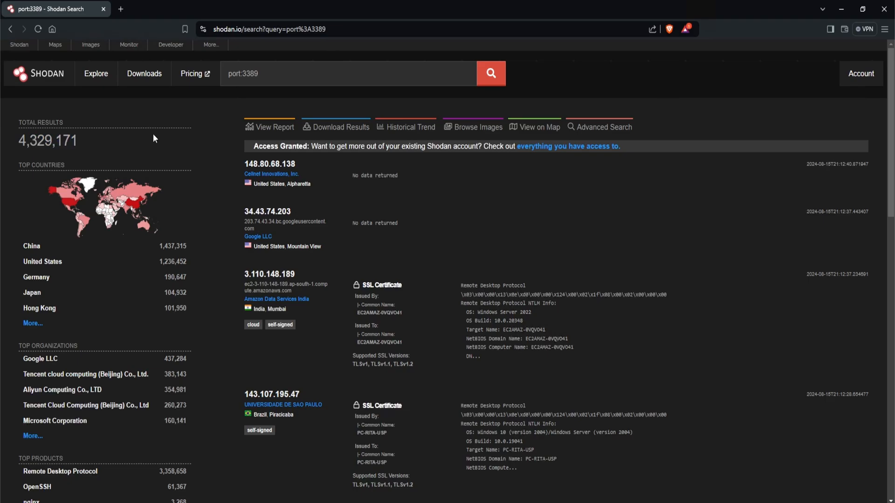
mouse_move(527, 196)
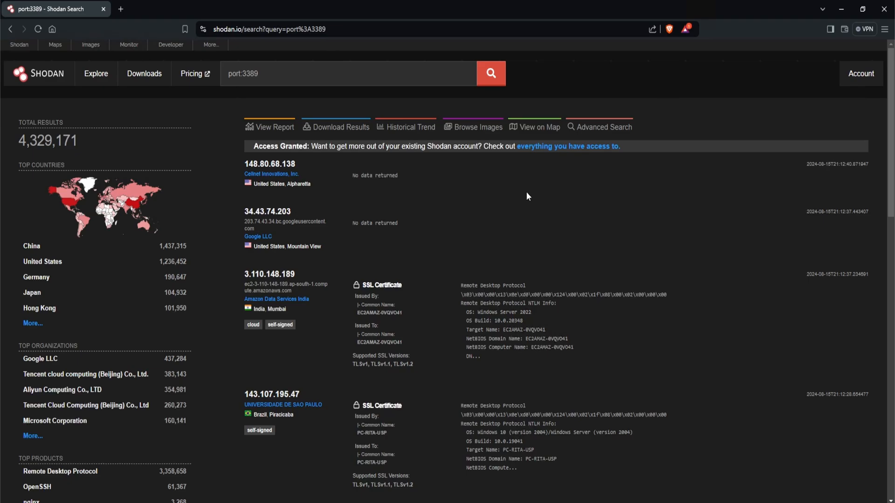
mouse_move(357, 197)
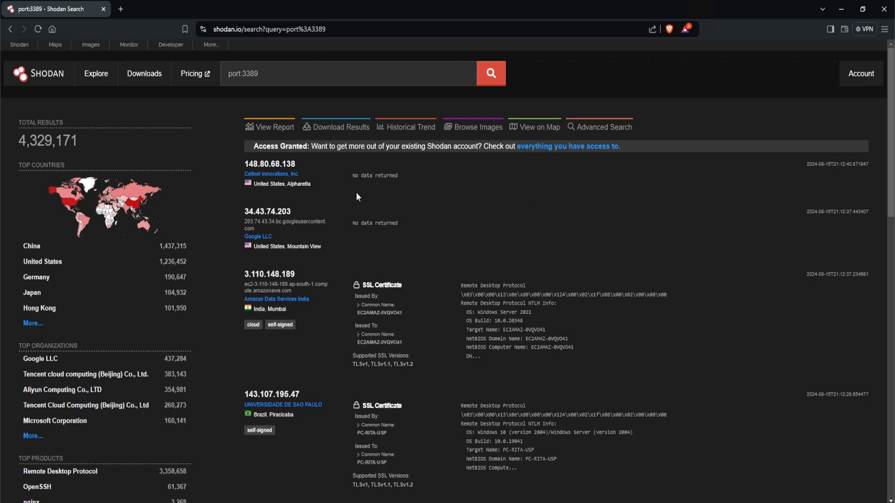
mouse_move(274, 284)
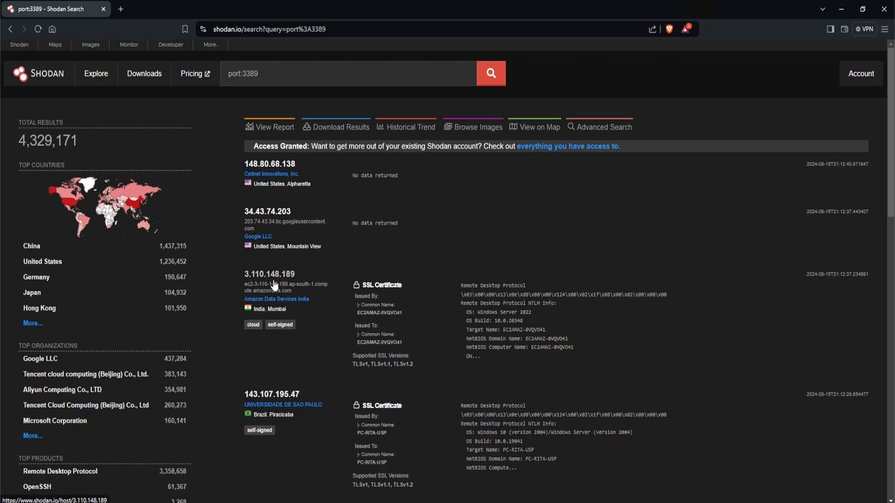
mouse_move(279, 284)
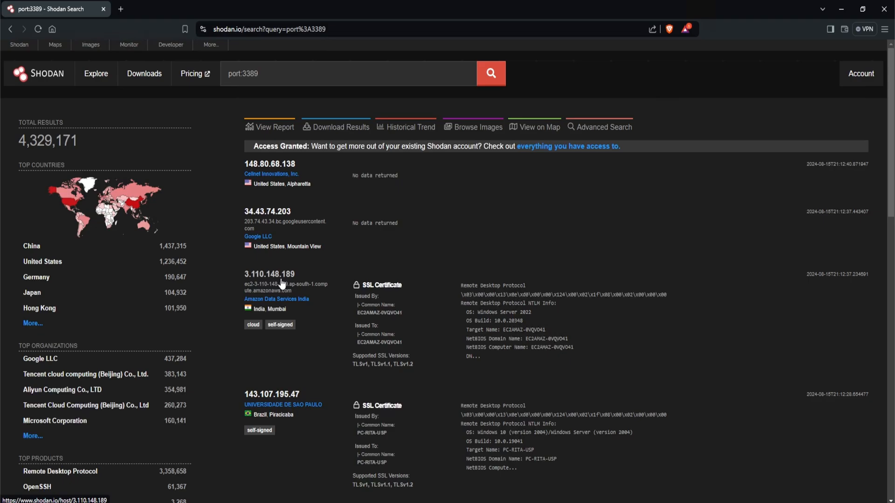
- Open the host page for 3.110.148.189, an Amazon EC2 Windows Server machine in Mumbai
click(269, 274)
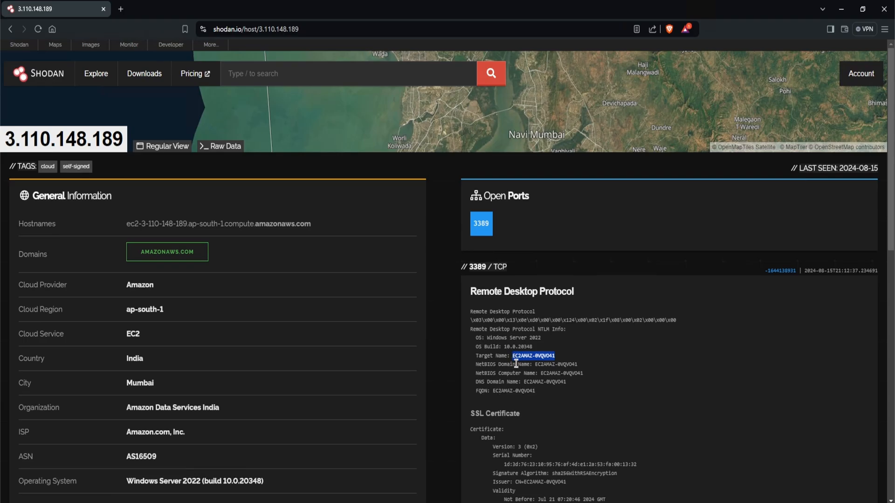
mouse_move(556, 363)
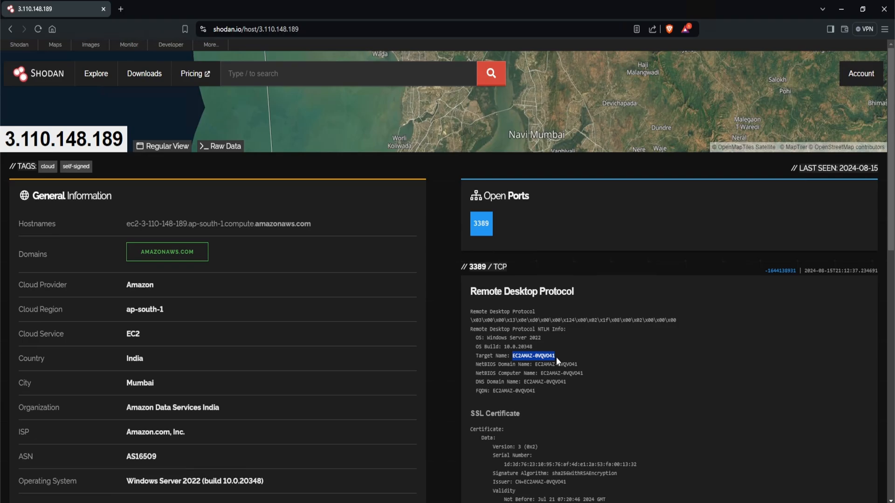
- After reading 3.110.148.189's RDP banner, go back to the port:3389 results
click(481, 223)
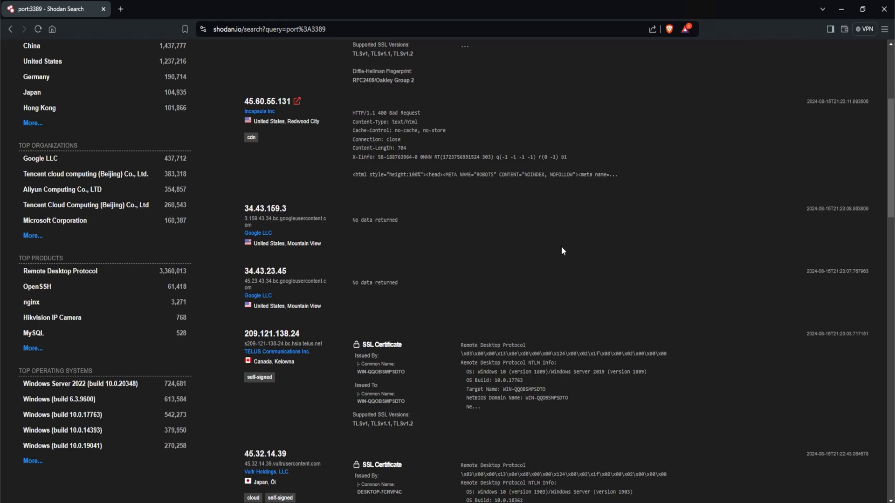
mouse_move(341, 291)
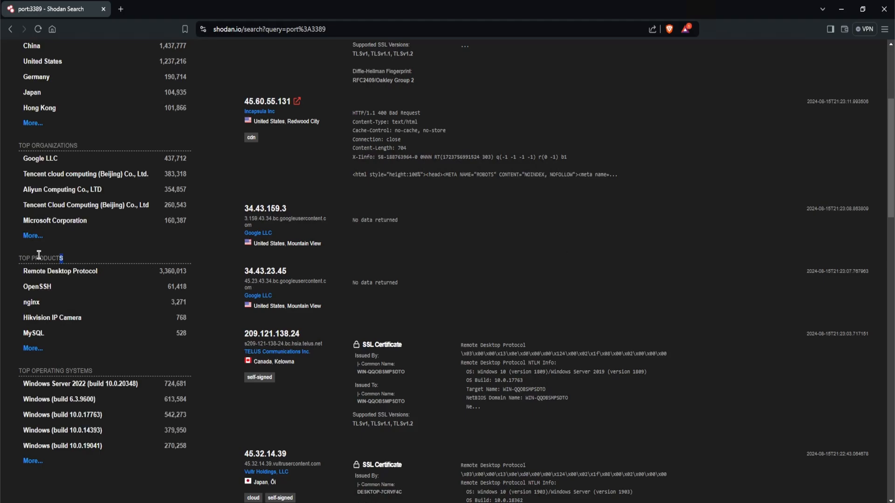
double_click(173, 272)
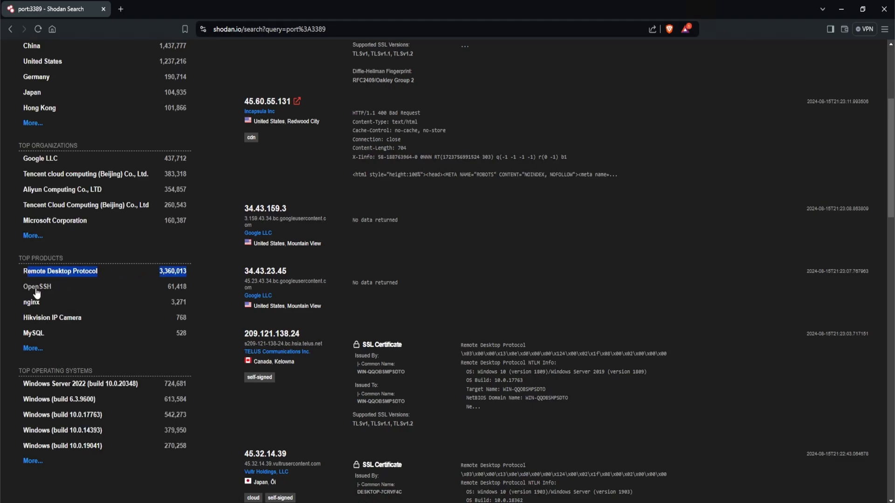
mouse_move(57, 315)
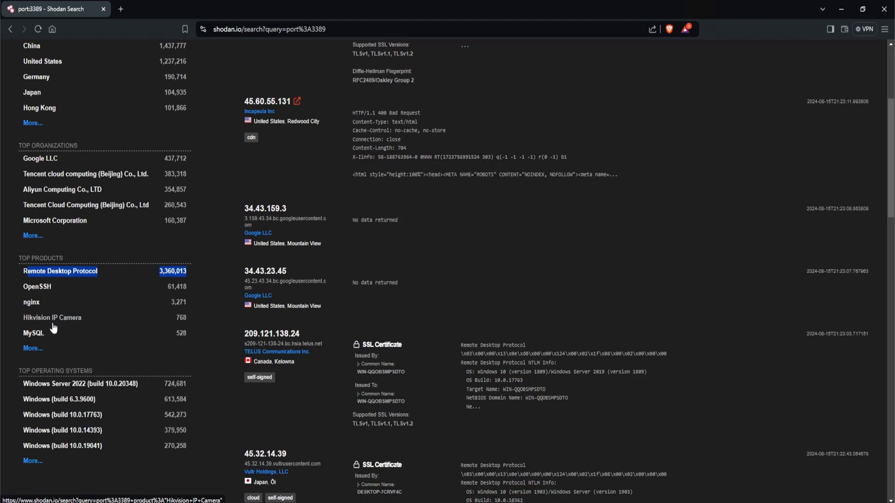
scroll(down, 3)
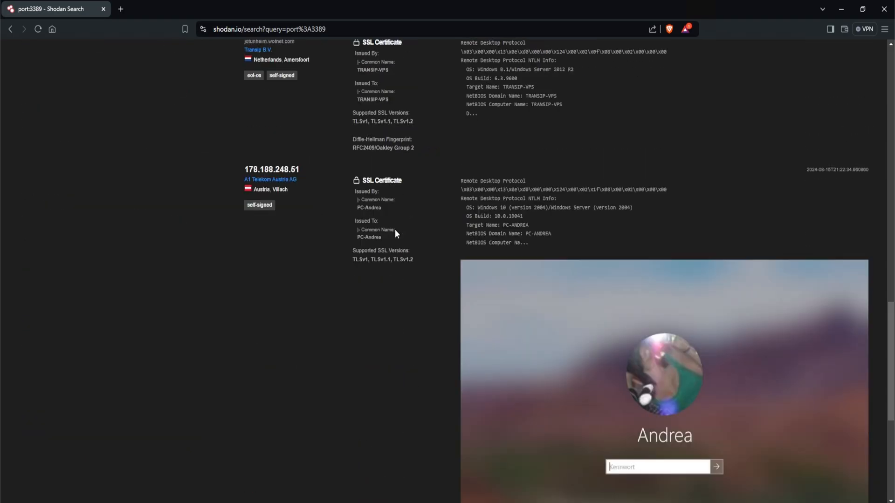
scroll(down, 3)
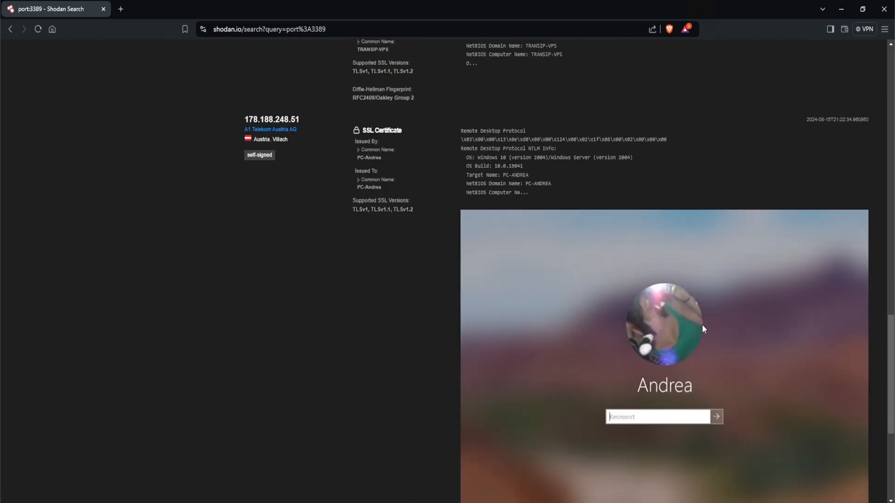
mouse_move(636, 332)
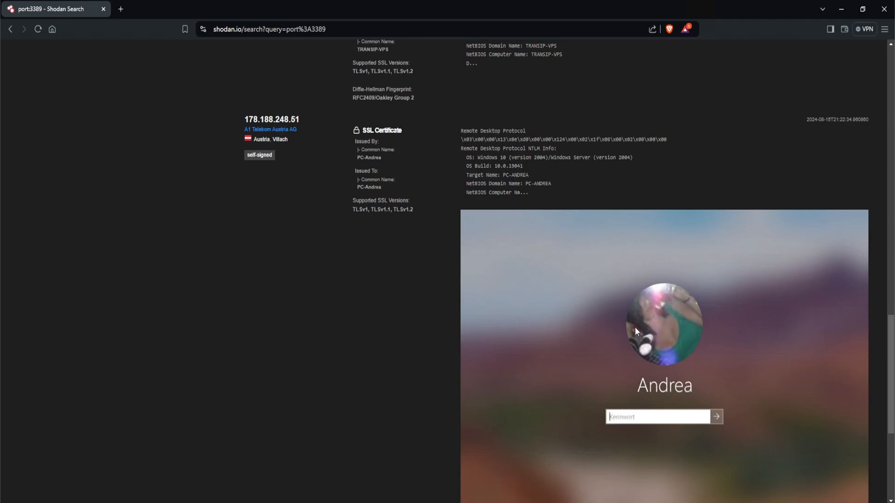
double_click(518, 175)
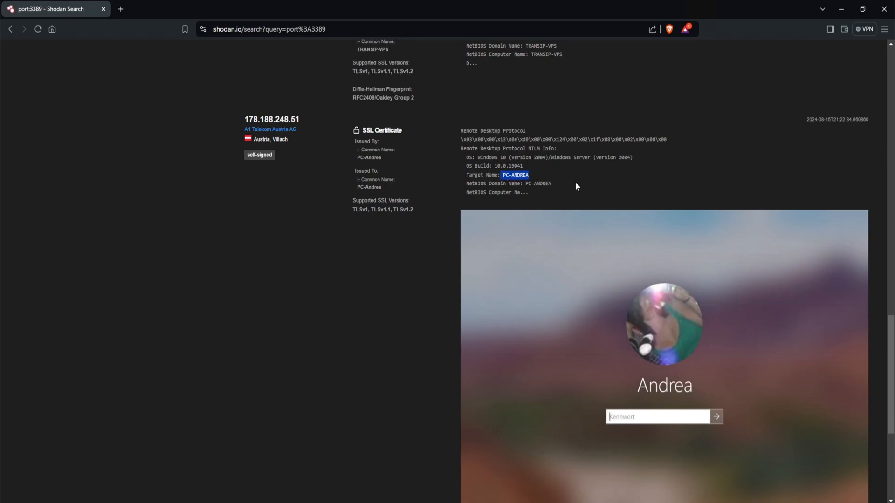
mouse_move(585, 205)
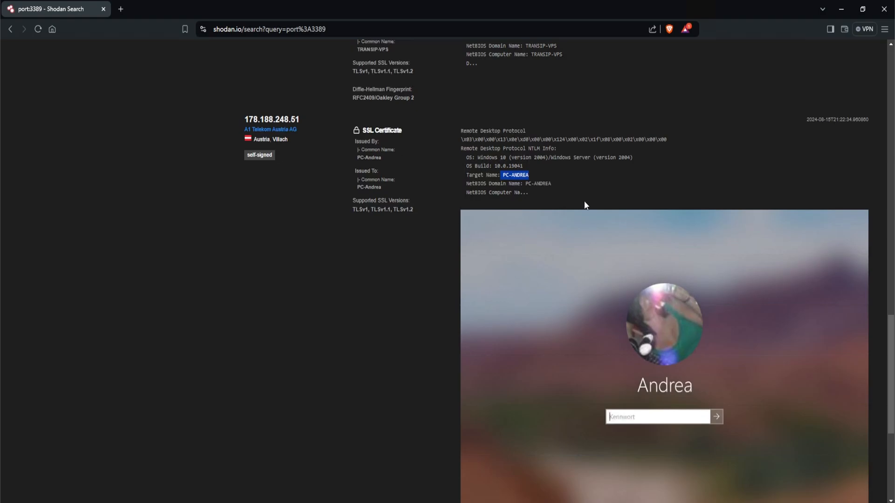
mouse_move(580, 215)
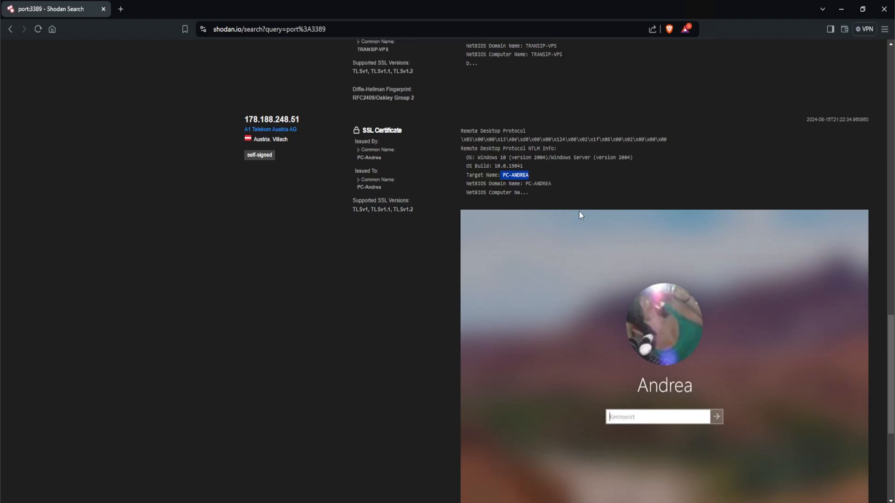
mouse_move(573, 215)
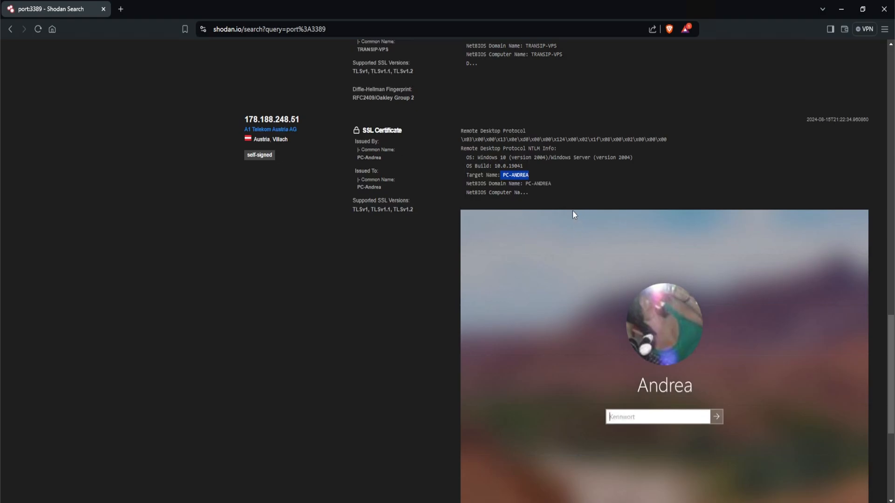
- Open host 178.188.248.51 and scroll past its 443 certificate to the 3389/TCP section
click(272, 120)
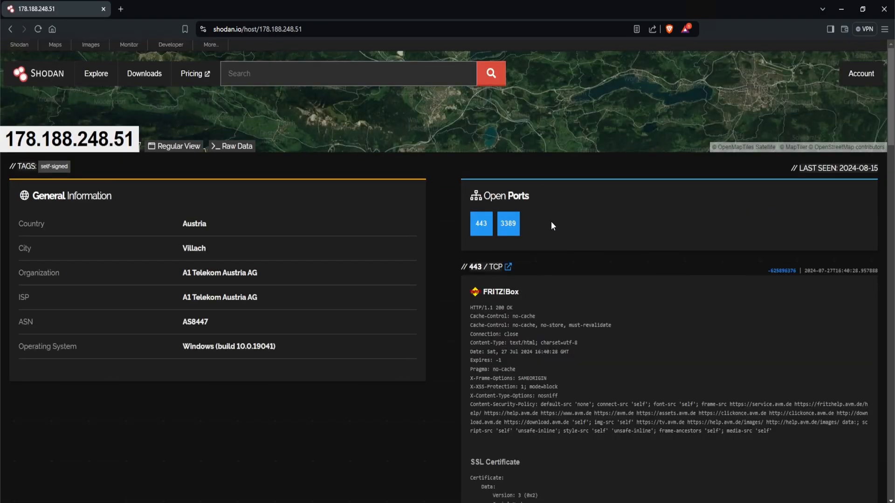
scroll(down, 3)
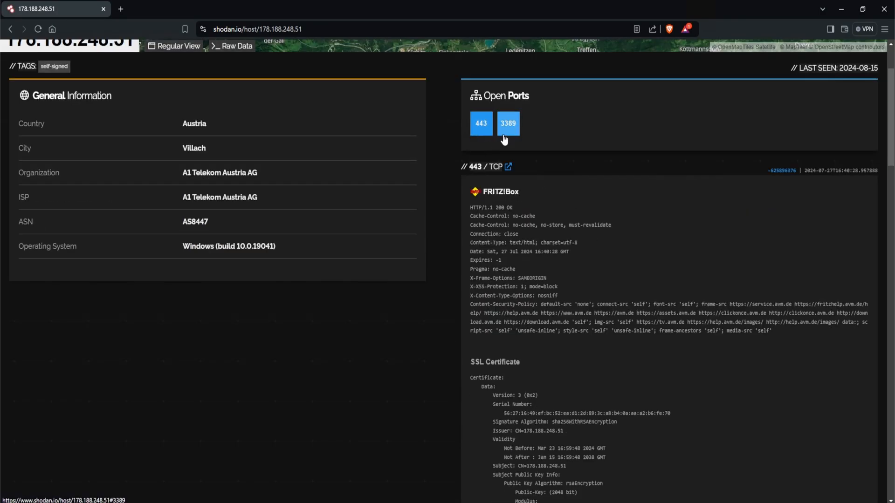
scroll(down, 3)
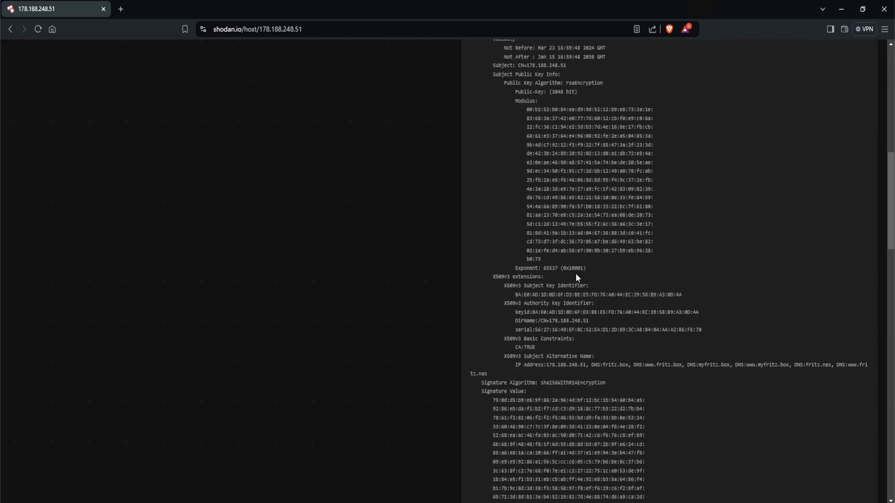
scroll(down, 3)
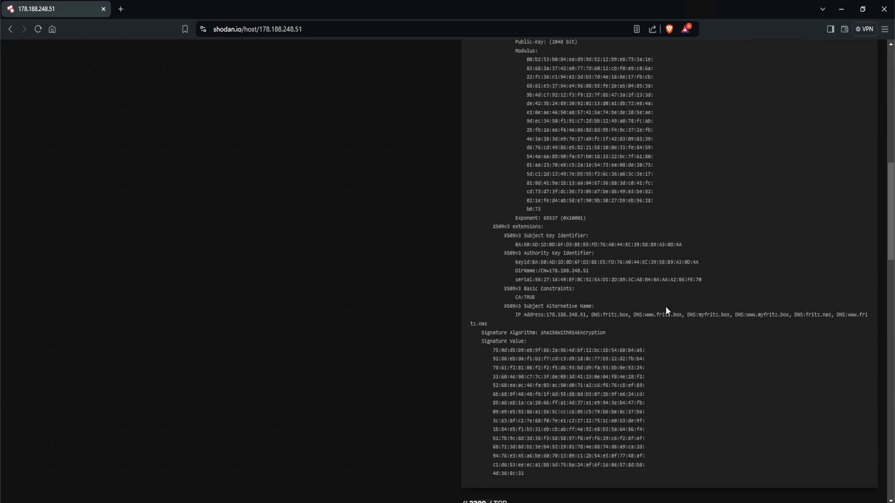
scroll(down, 3)
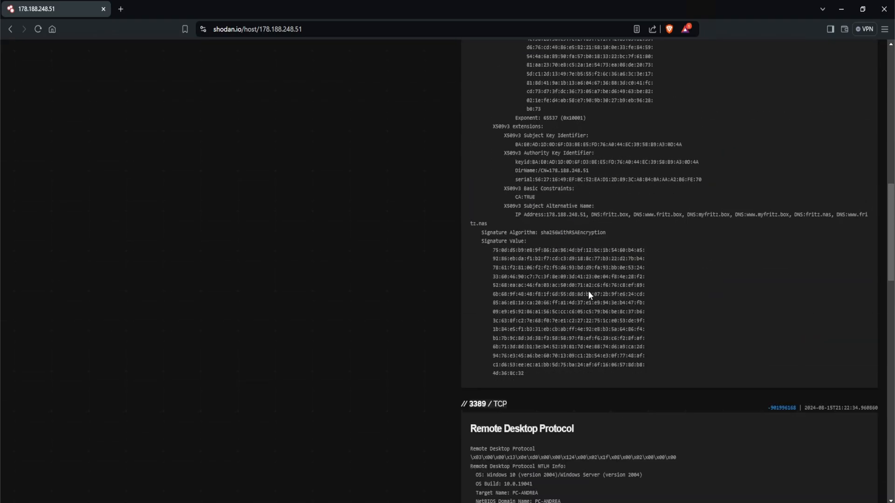
scroll(up, 3)
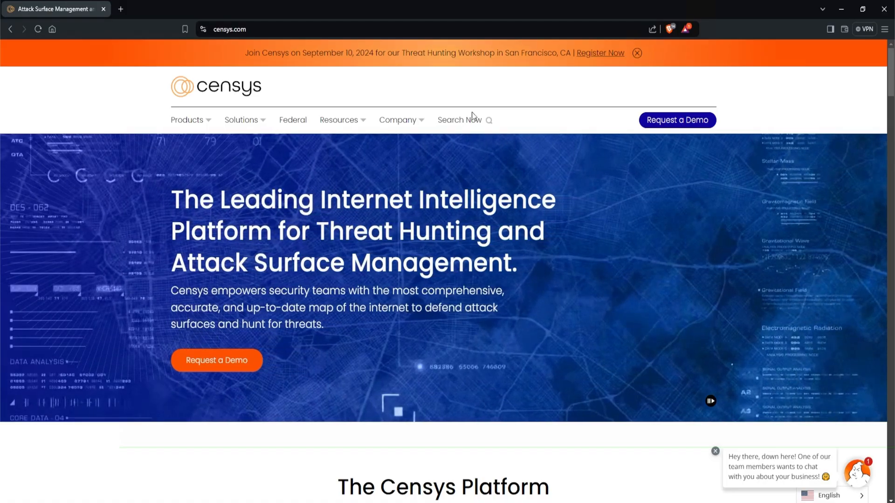
- Run a Censys Hosts search for 3389, returning about 4.16 million hosts
click(457, 120)
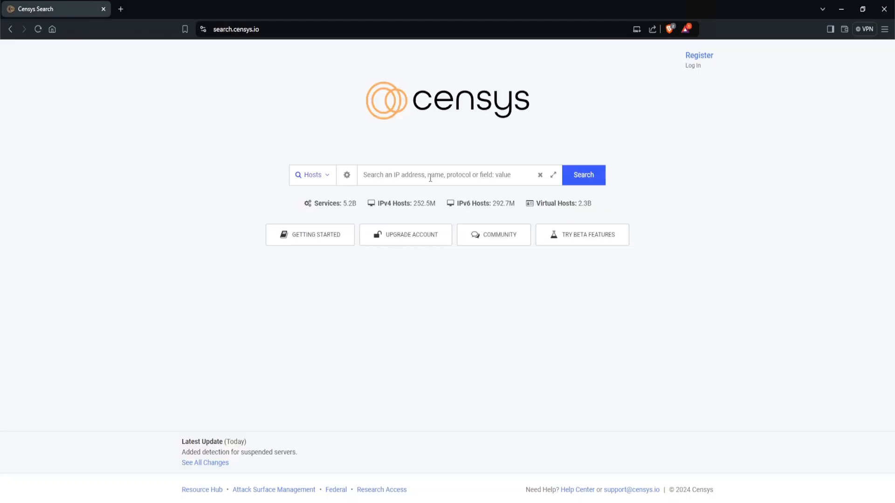
text(3389)
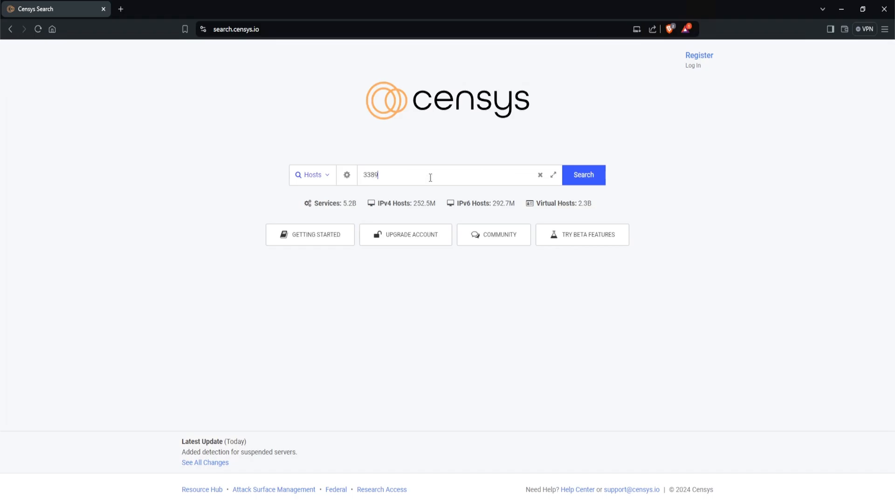
click(583, 174)
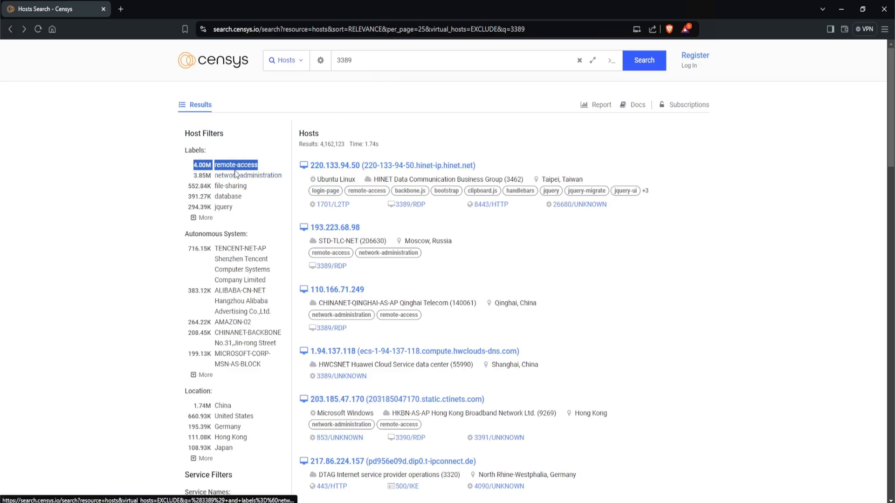
- Filter the 3389 results to the RDP service name, about 3.85 million hosts
scroll(down, 3)
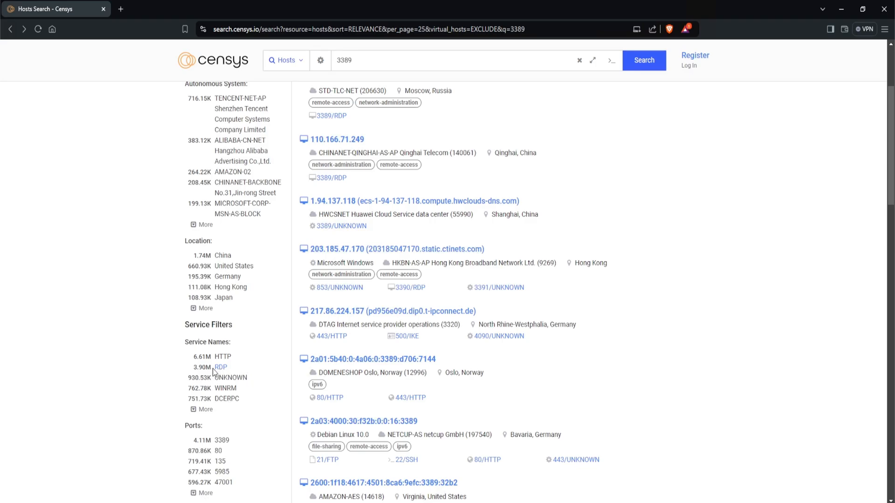
click(220, 367)
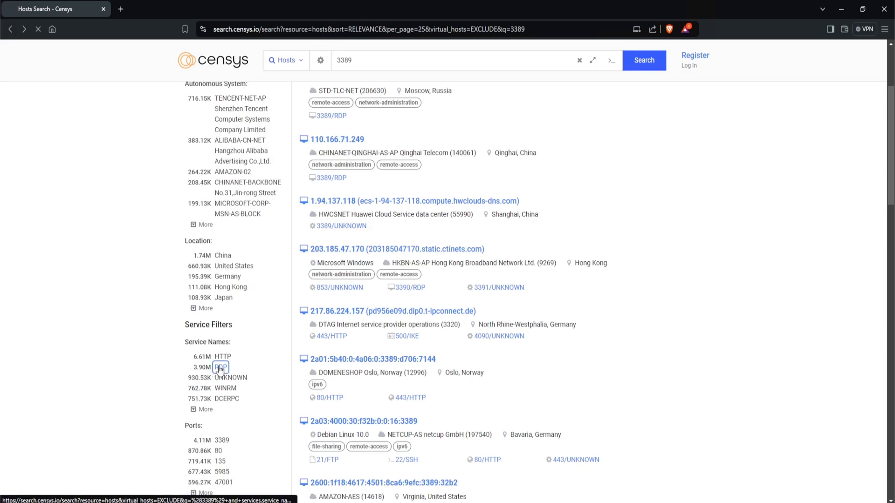
click(221, 367)
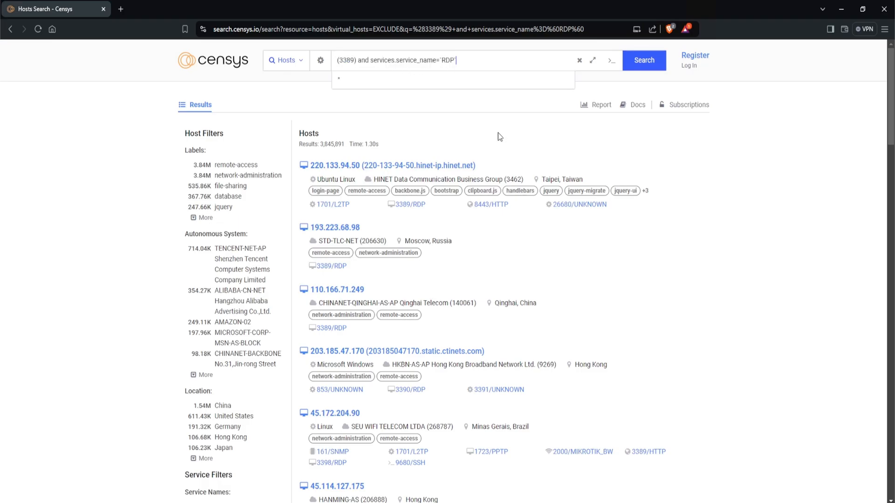
- Open the details of host 45.114.127.175 from the RDP results
scroll(down, 3)
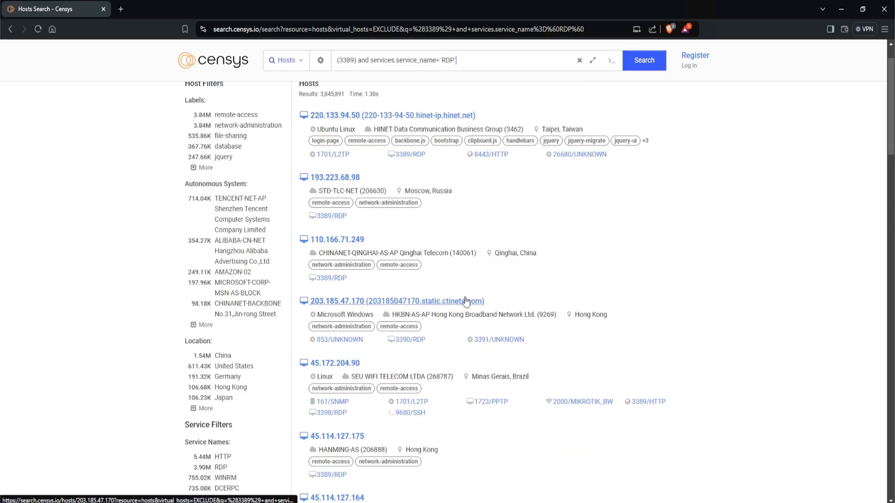
scroll(down, 3)
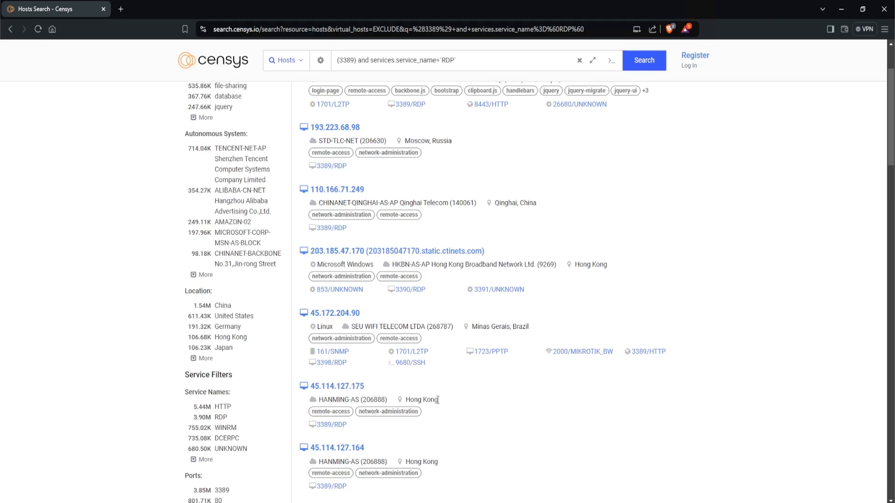
mouse_move(357, 401)
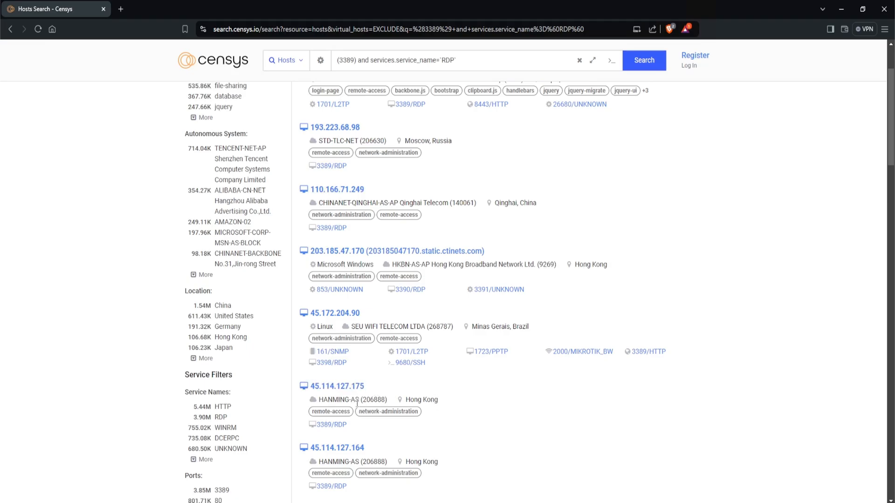
click(336, 386)
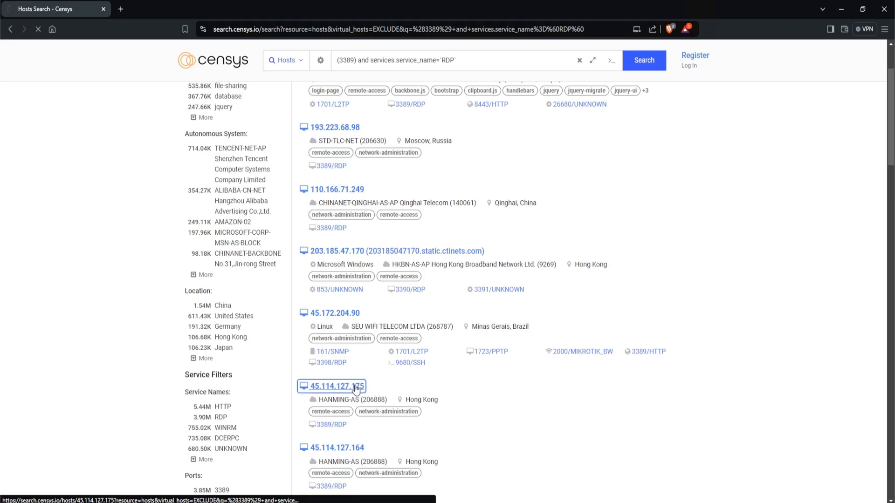
click(335, 387)
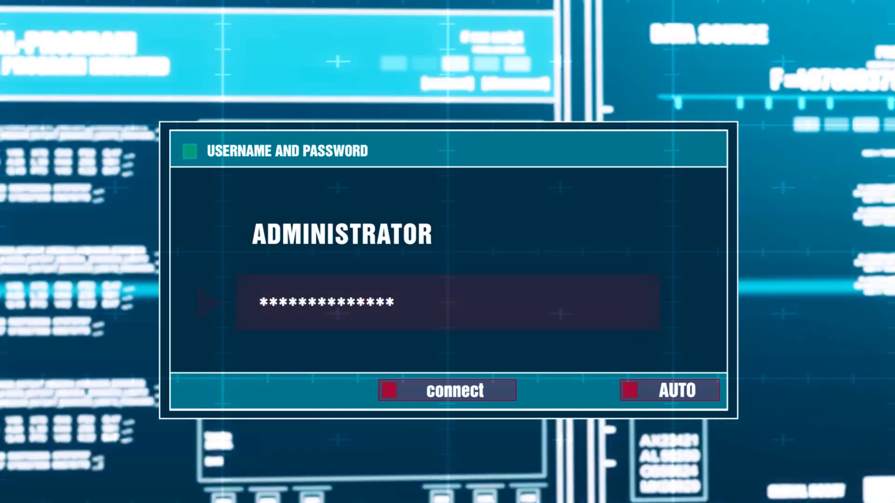
click(669, 391)
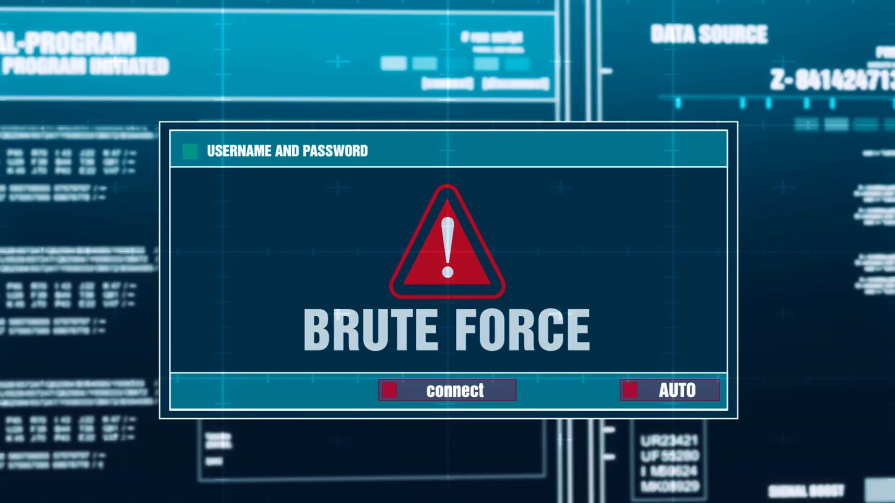